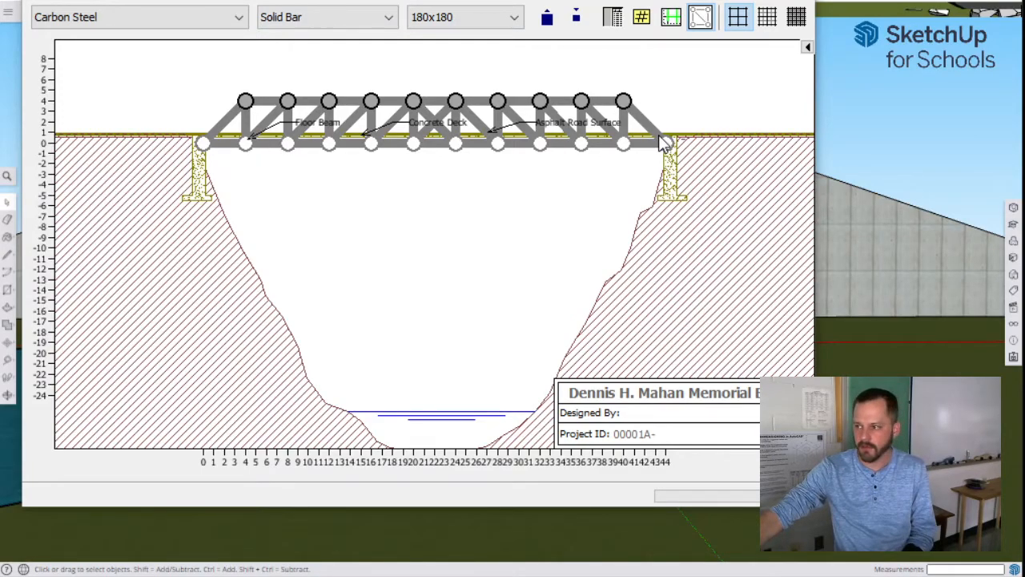
mouse_move(692, 168)
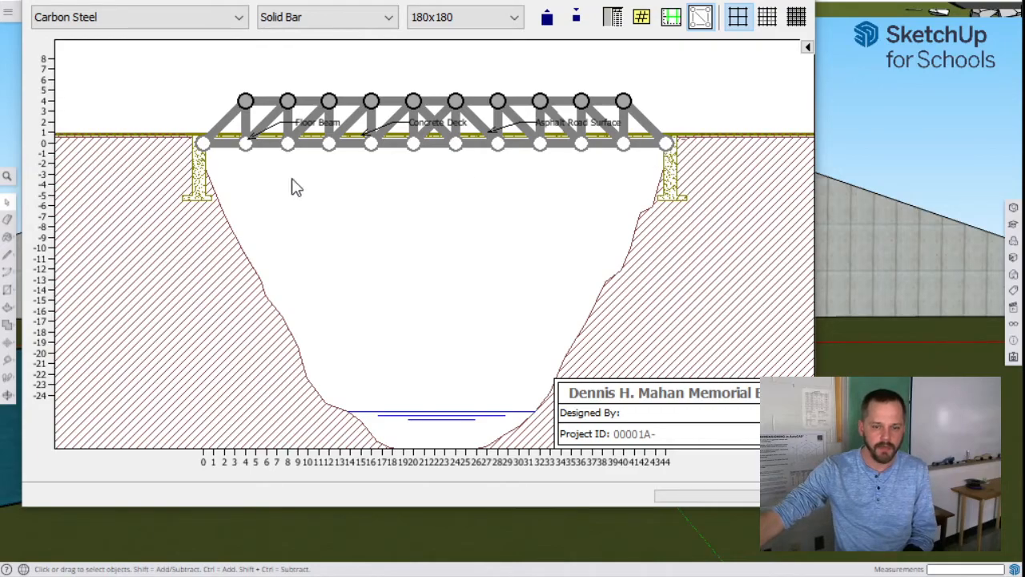
left_click(224, 143)
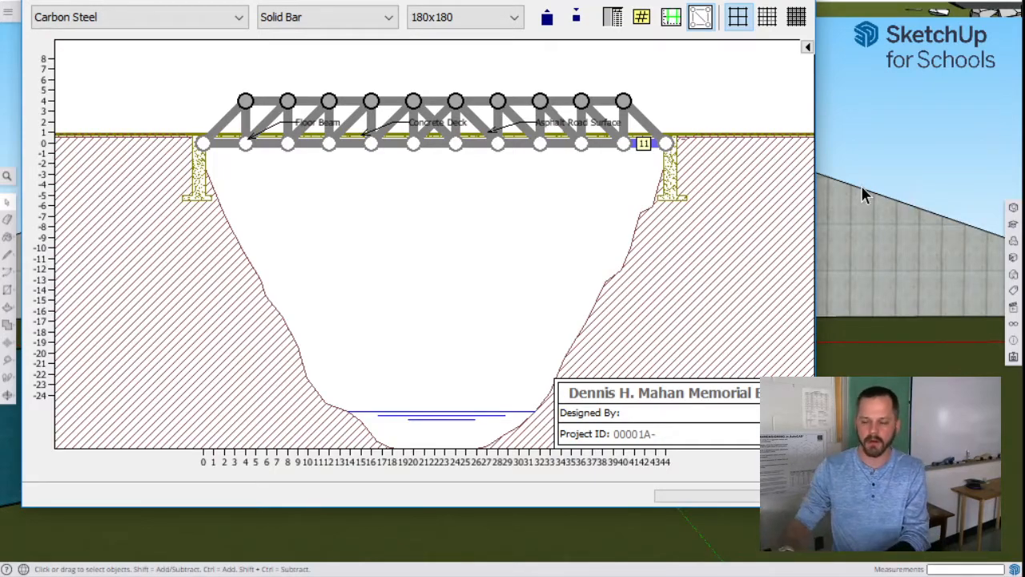
mouse_move(805, 215)
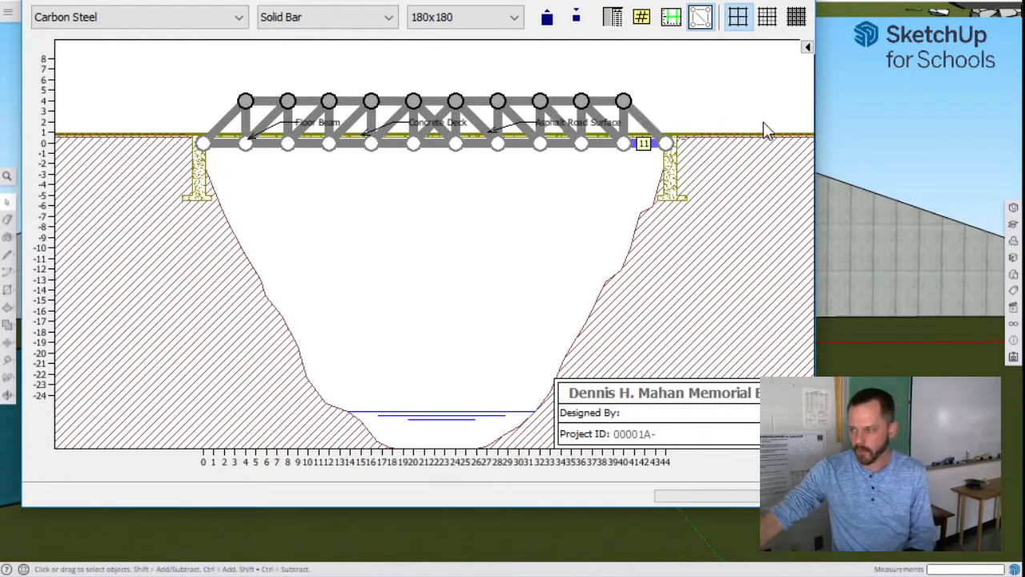
mouse_move(622, 102)
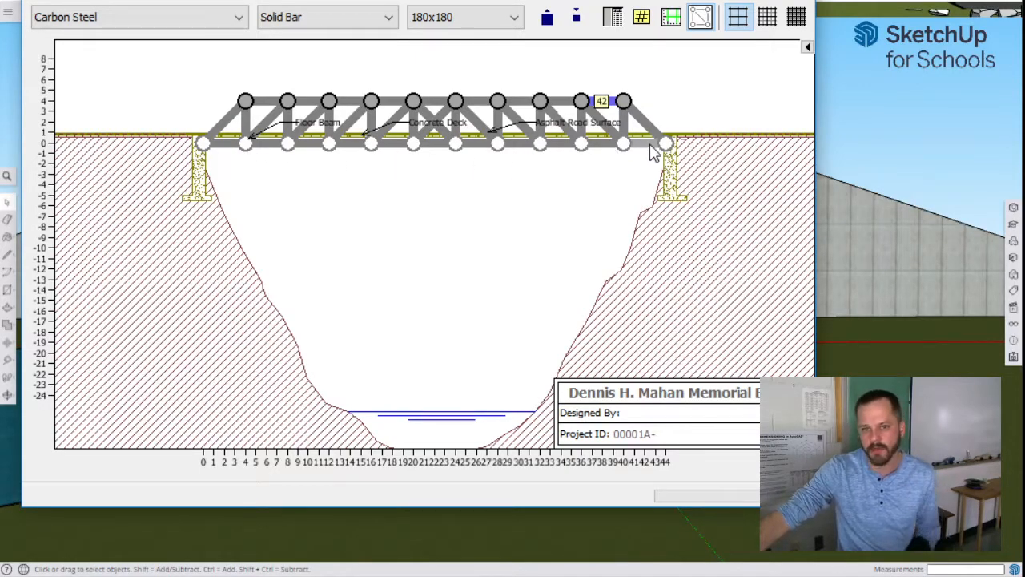
mouse_move(648, 150)
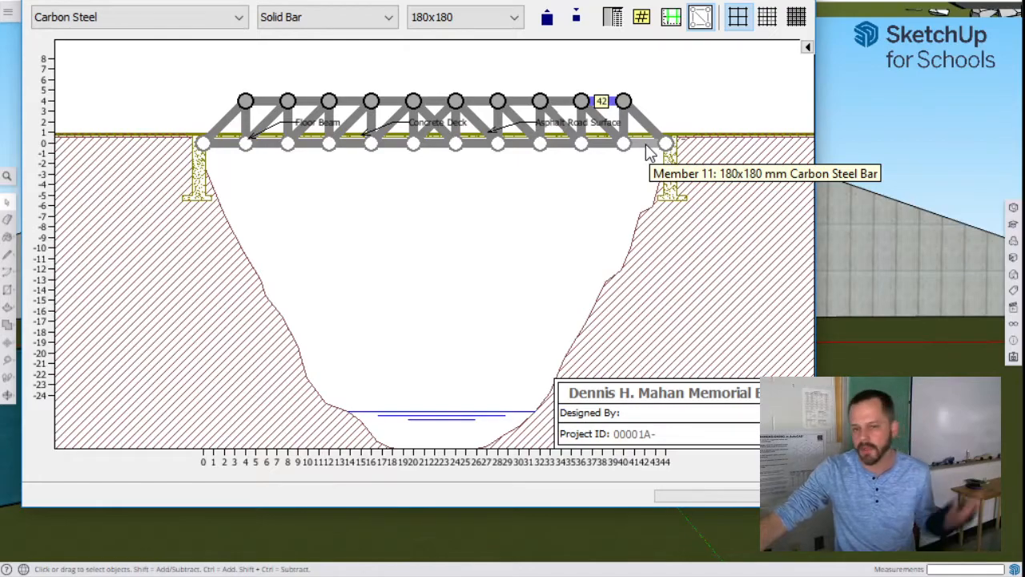
mouse_move(586, 248)
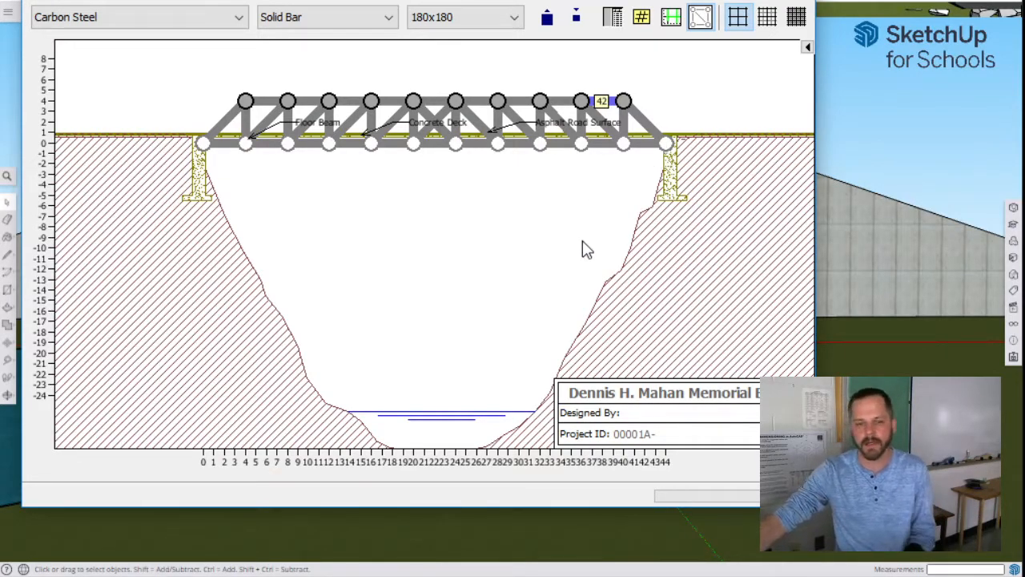